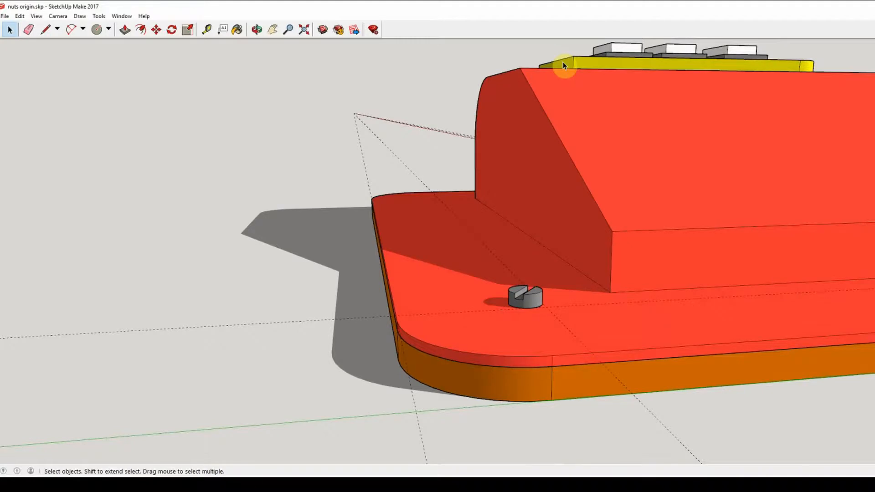
mouse_move(563, 300)
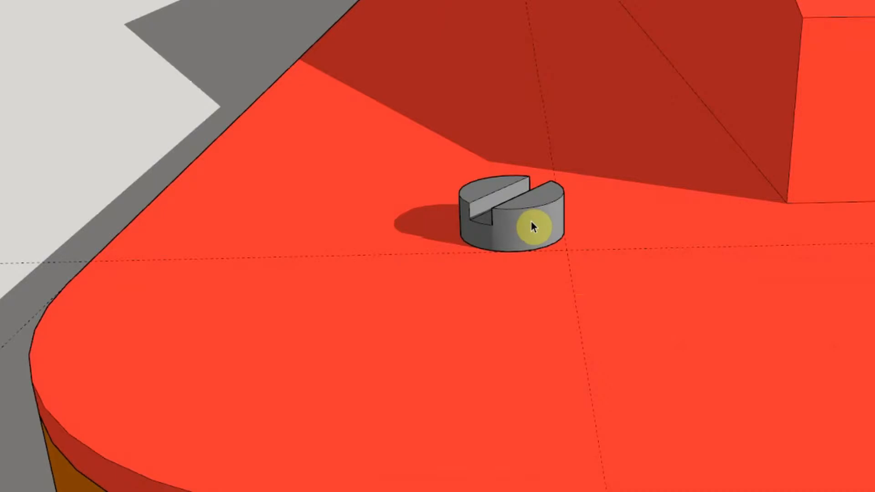
Move the slotted screw-head component off the base plate onto the ground beside it.
click(534, 227)
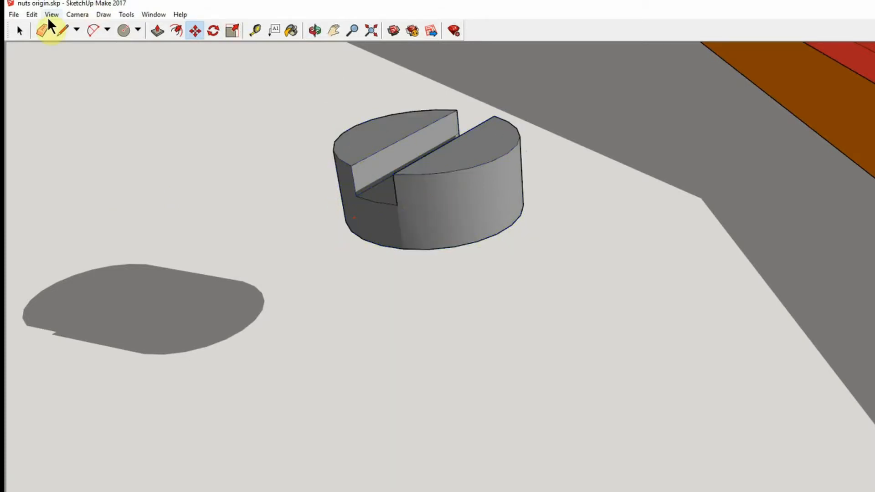
click(52, 15)
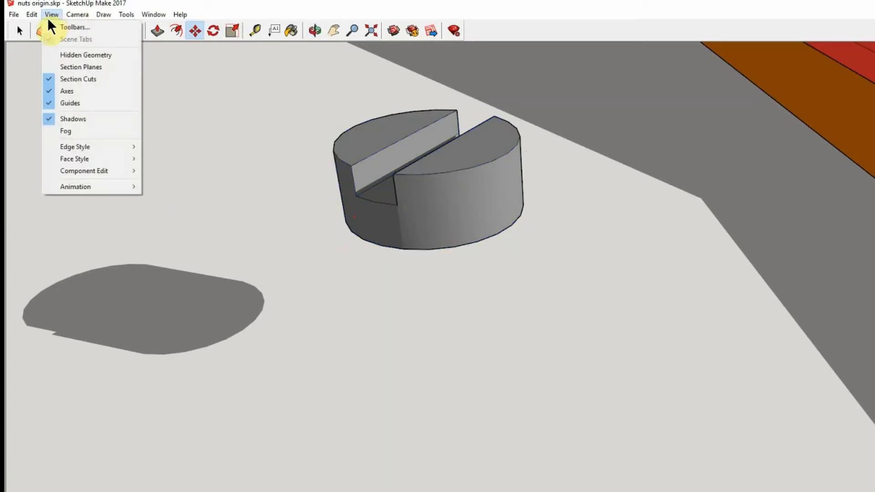
mouse_move(73, 158)
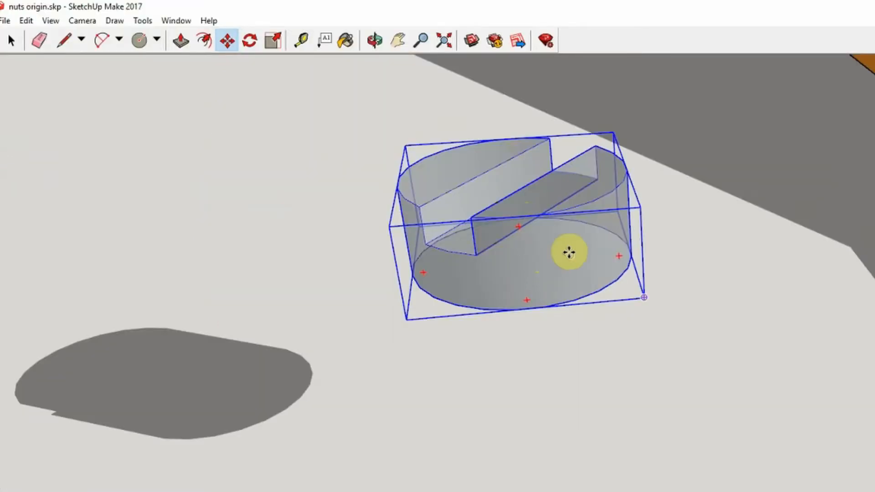
Switch to X-ray face style and right-click the screw-head component.
right_click(567, 253)
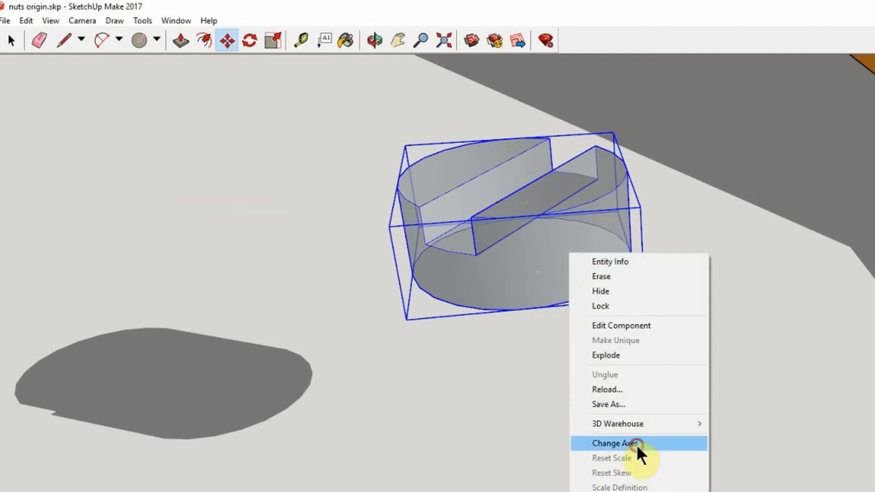
Place the component's axes origin at the centre of its bottom circle.
click(617, 443)
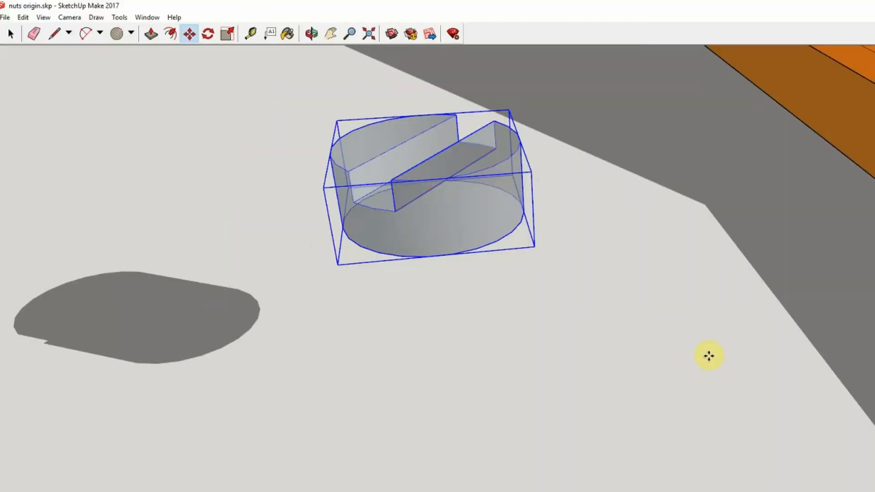
mouse_move(319, 159)
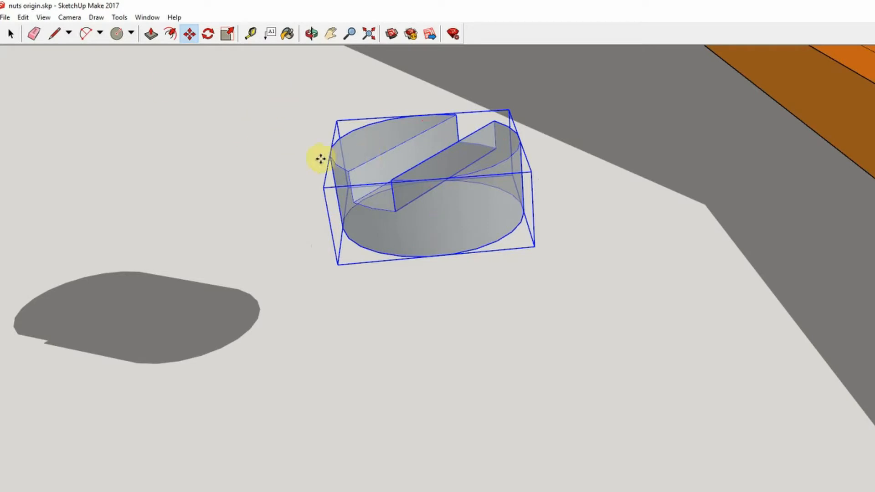
mouse_move(426, 239)
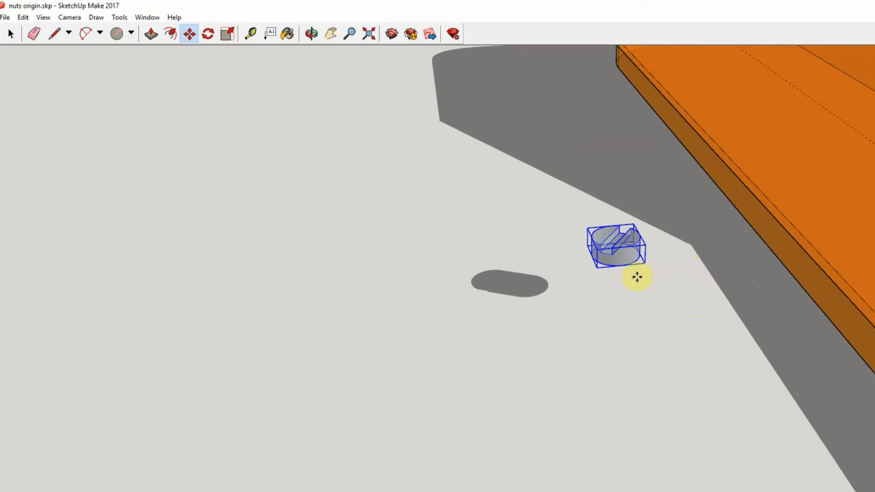
Move the screw head by its origin onto the base plate's guideline intersection.
click(311, 32)
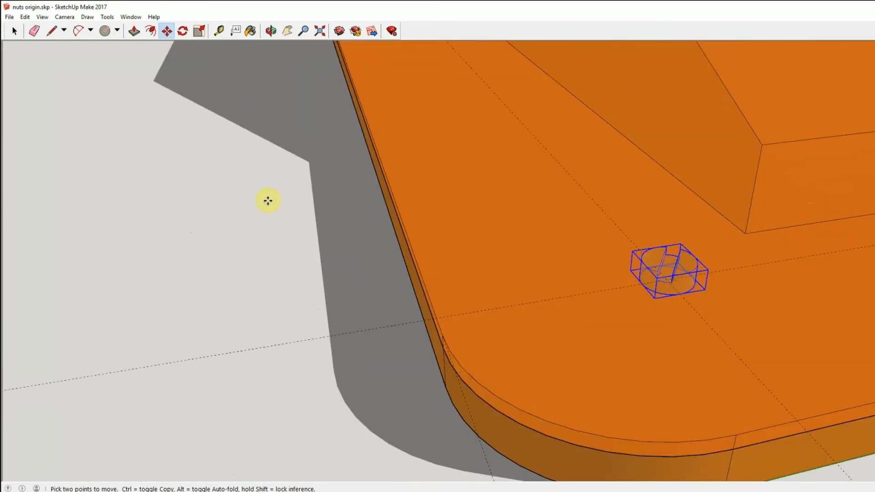
click(41, 17)
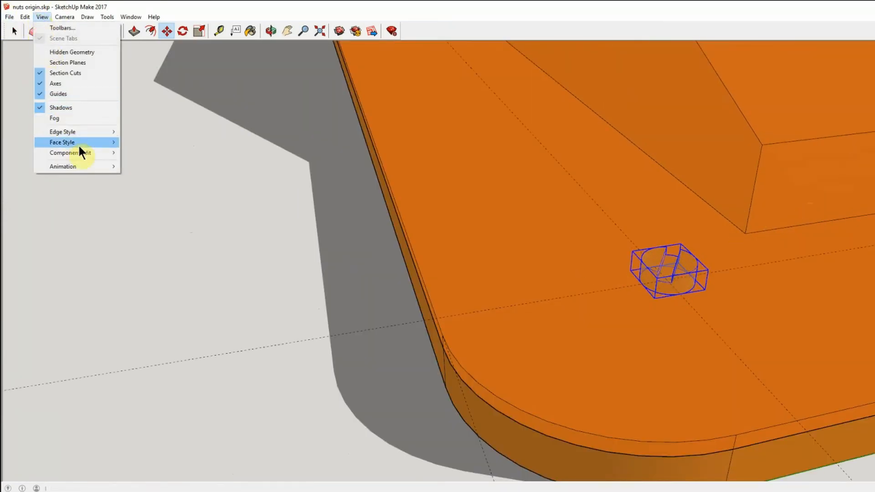